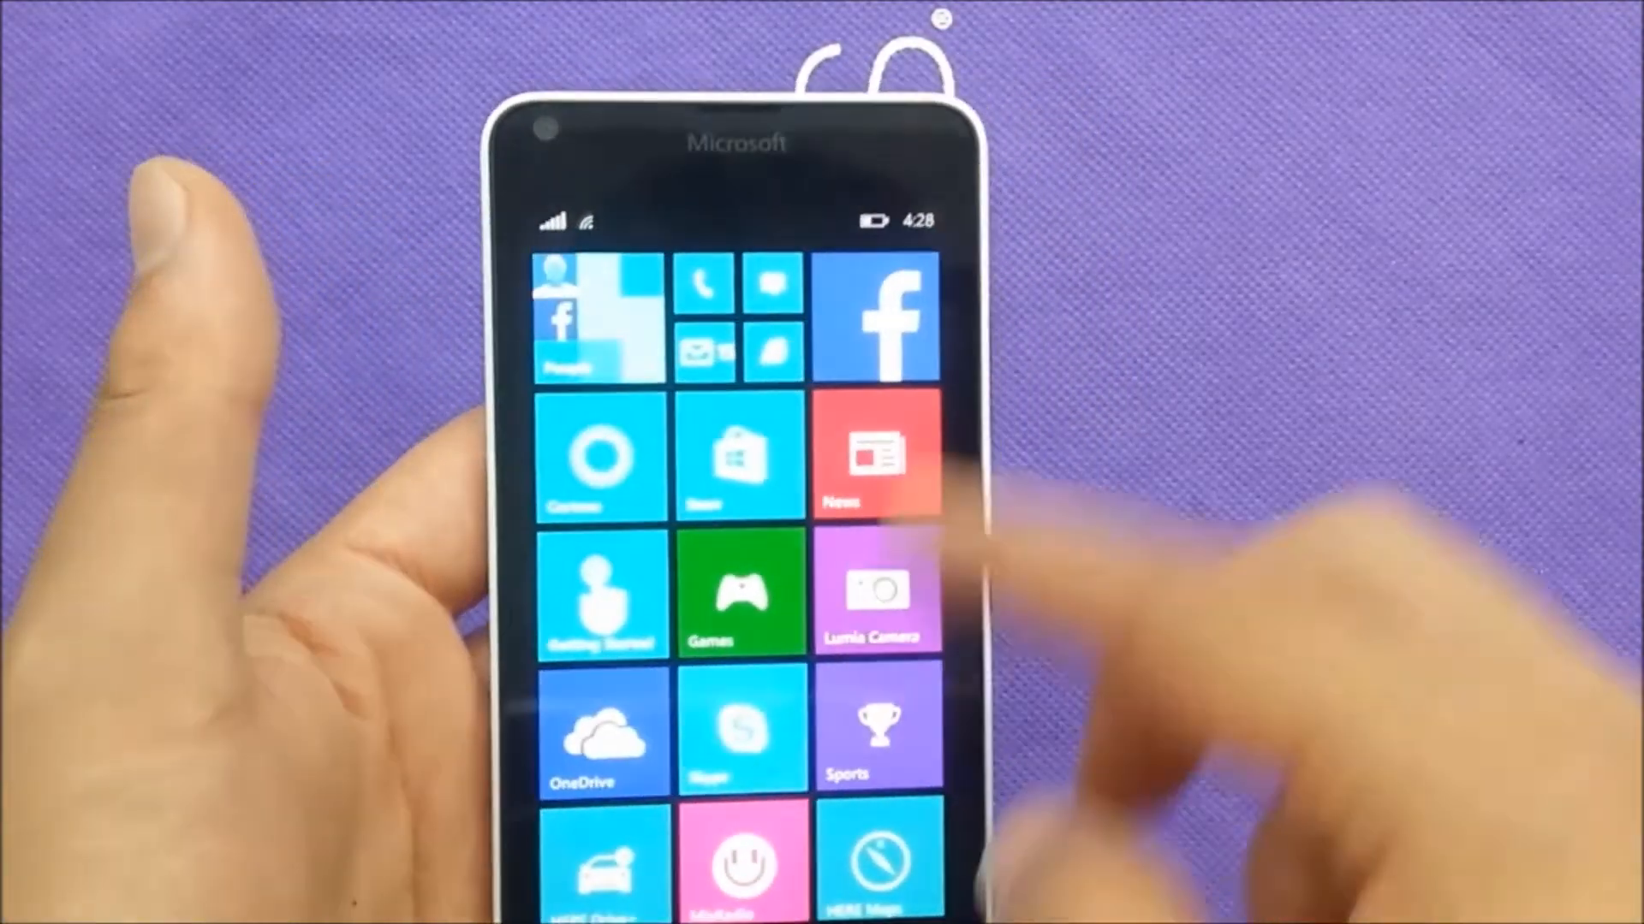
Scroll down the start screen to the Photos tile and open the all-pictures view with the screenshots.
scroll(down, 3)
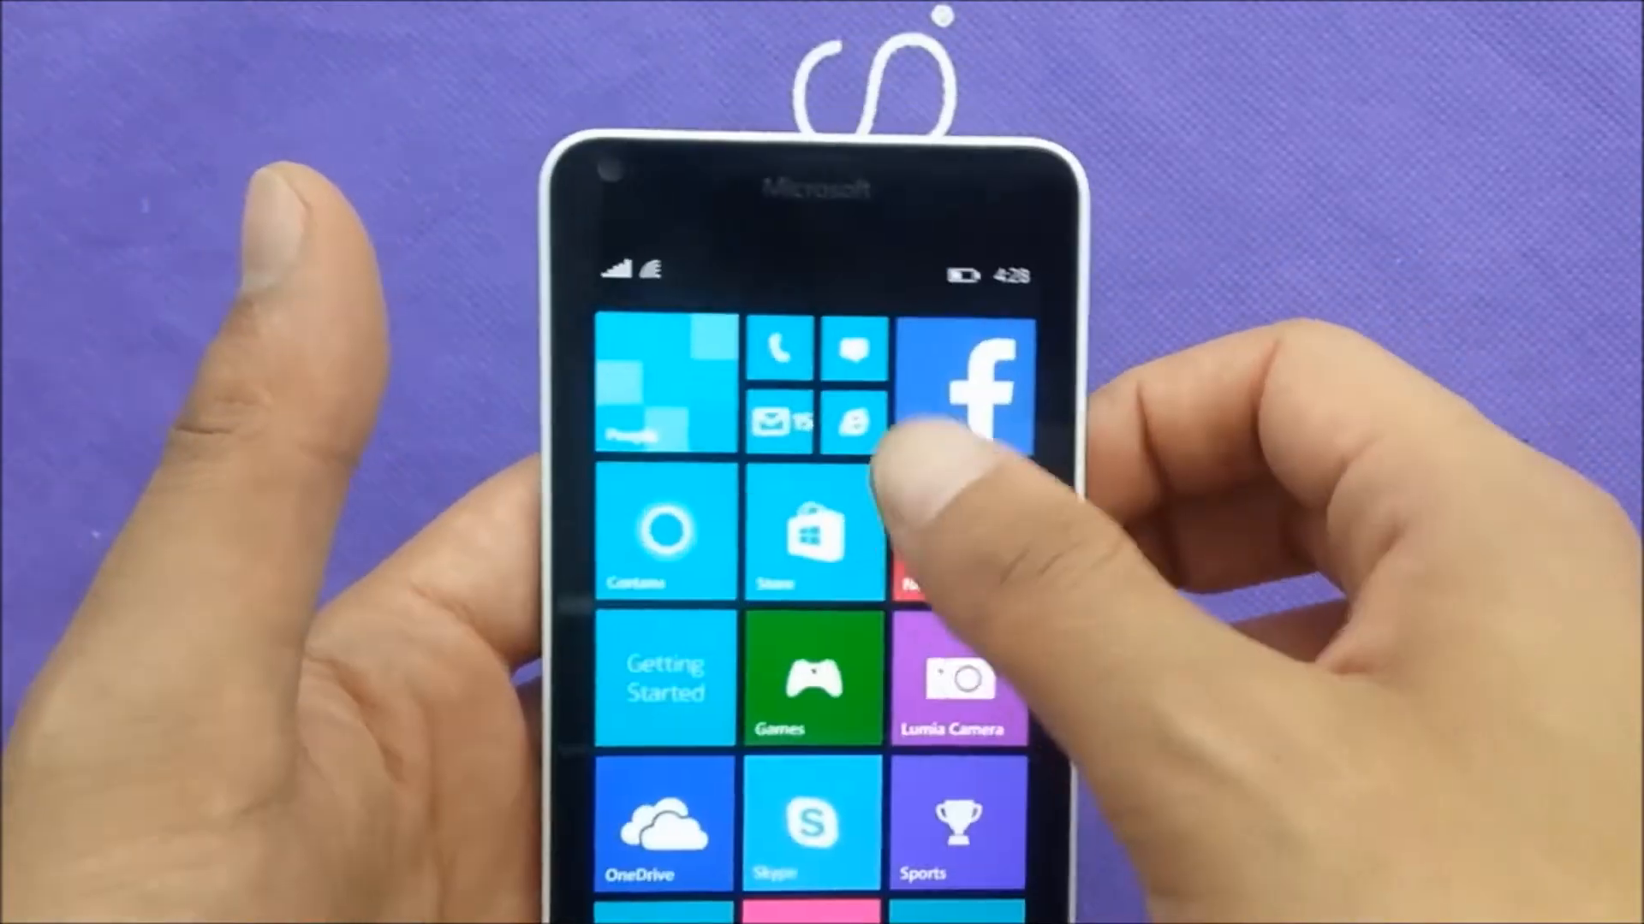
scroll(down, 3)
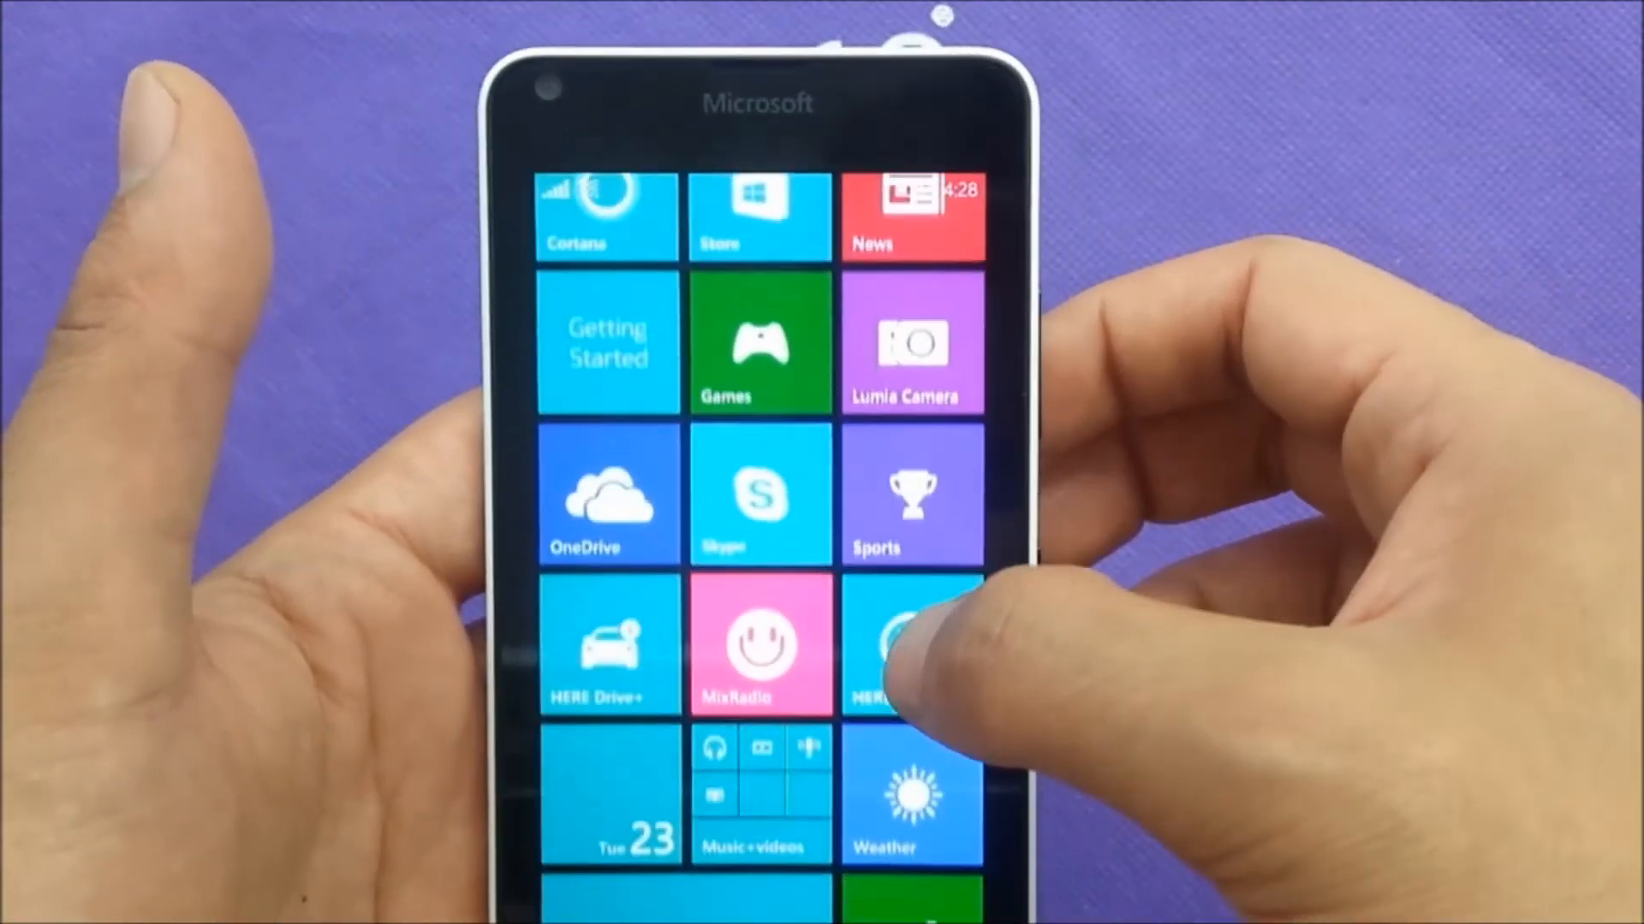
scroll(left, 3)
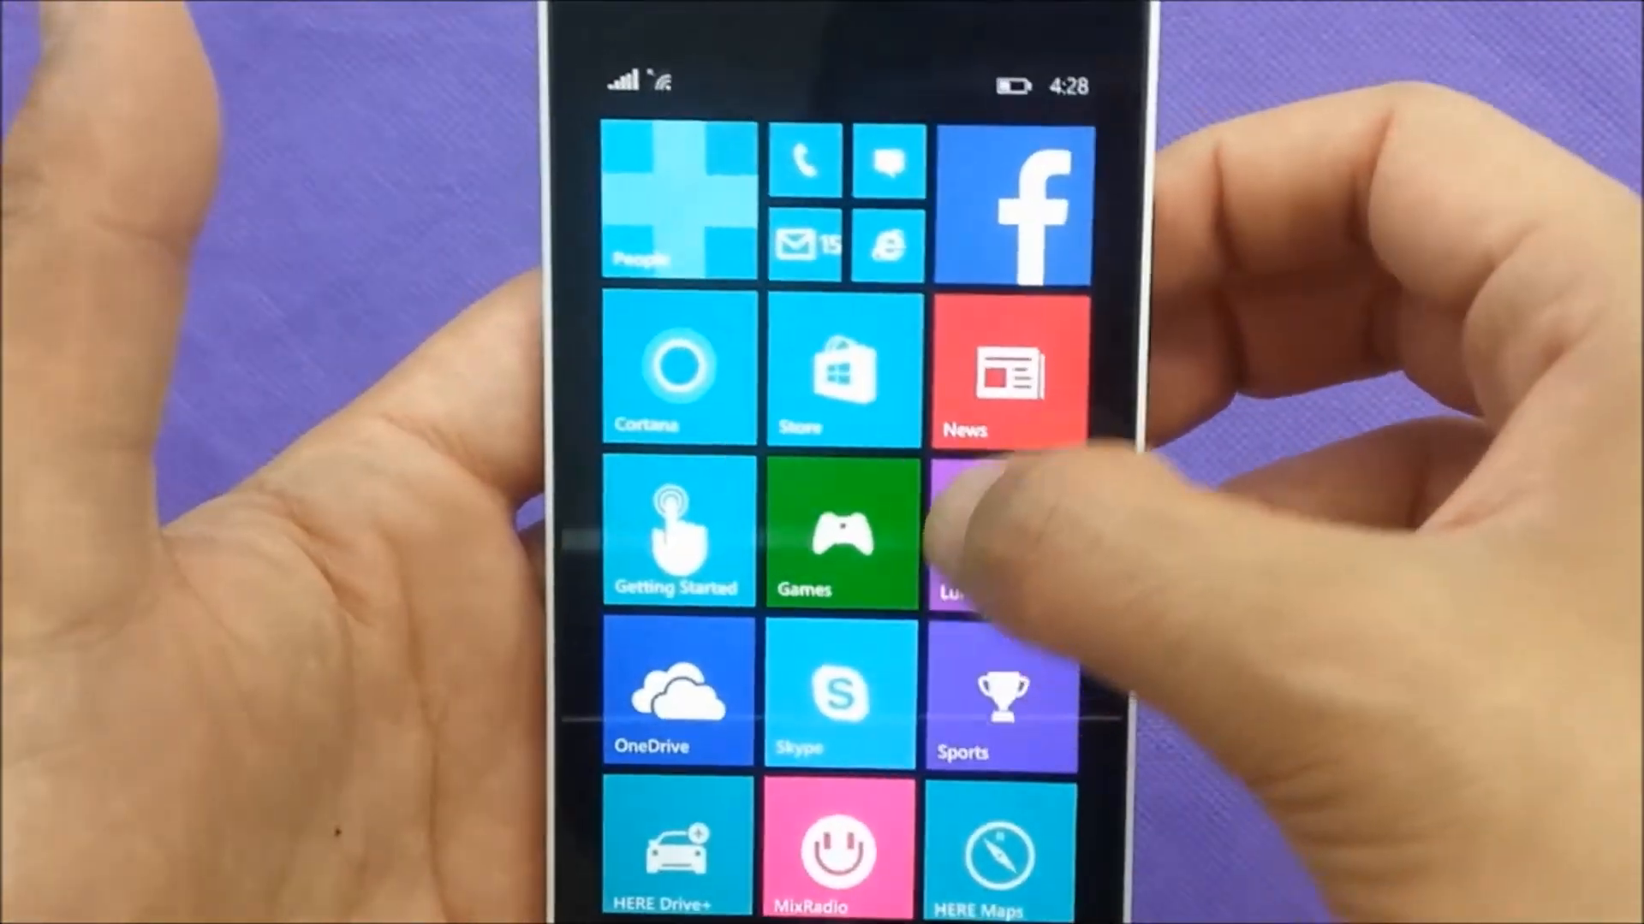
scroll(down, 3)
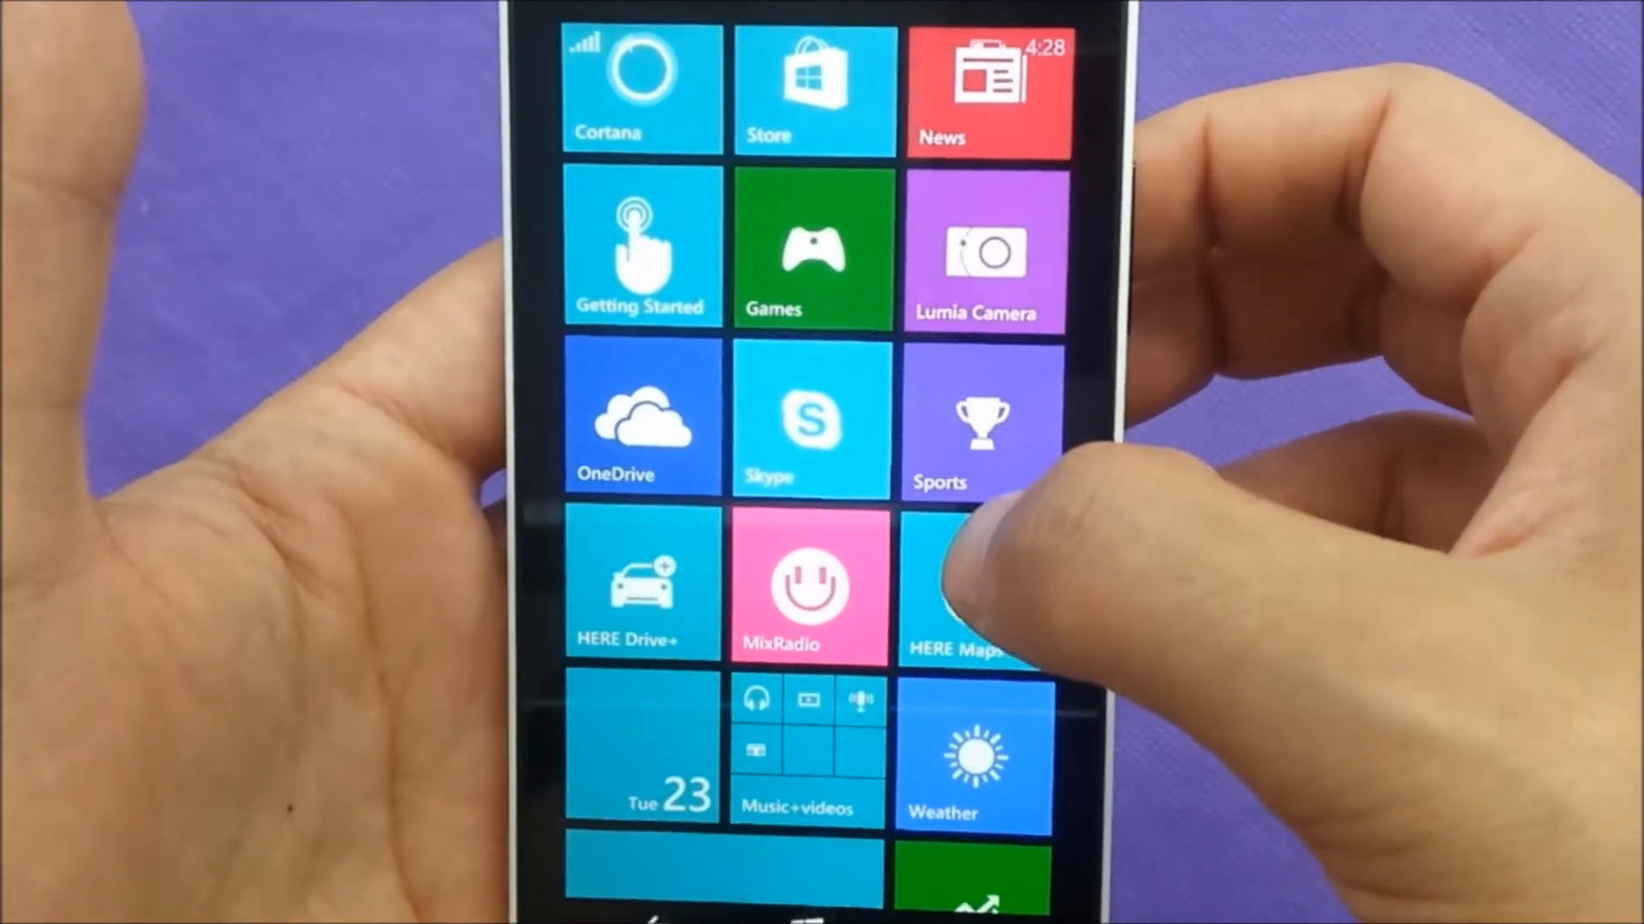
scroll(down, 3)
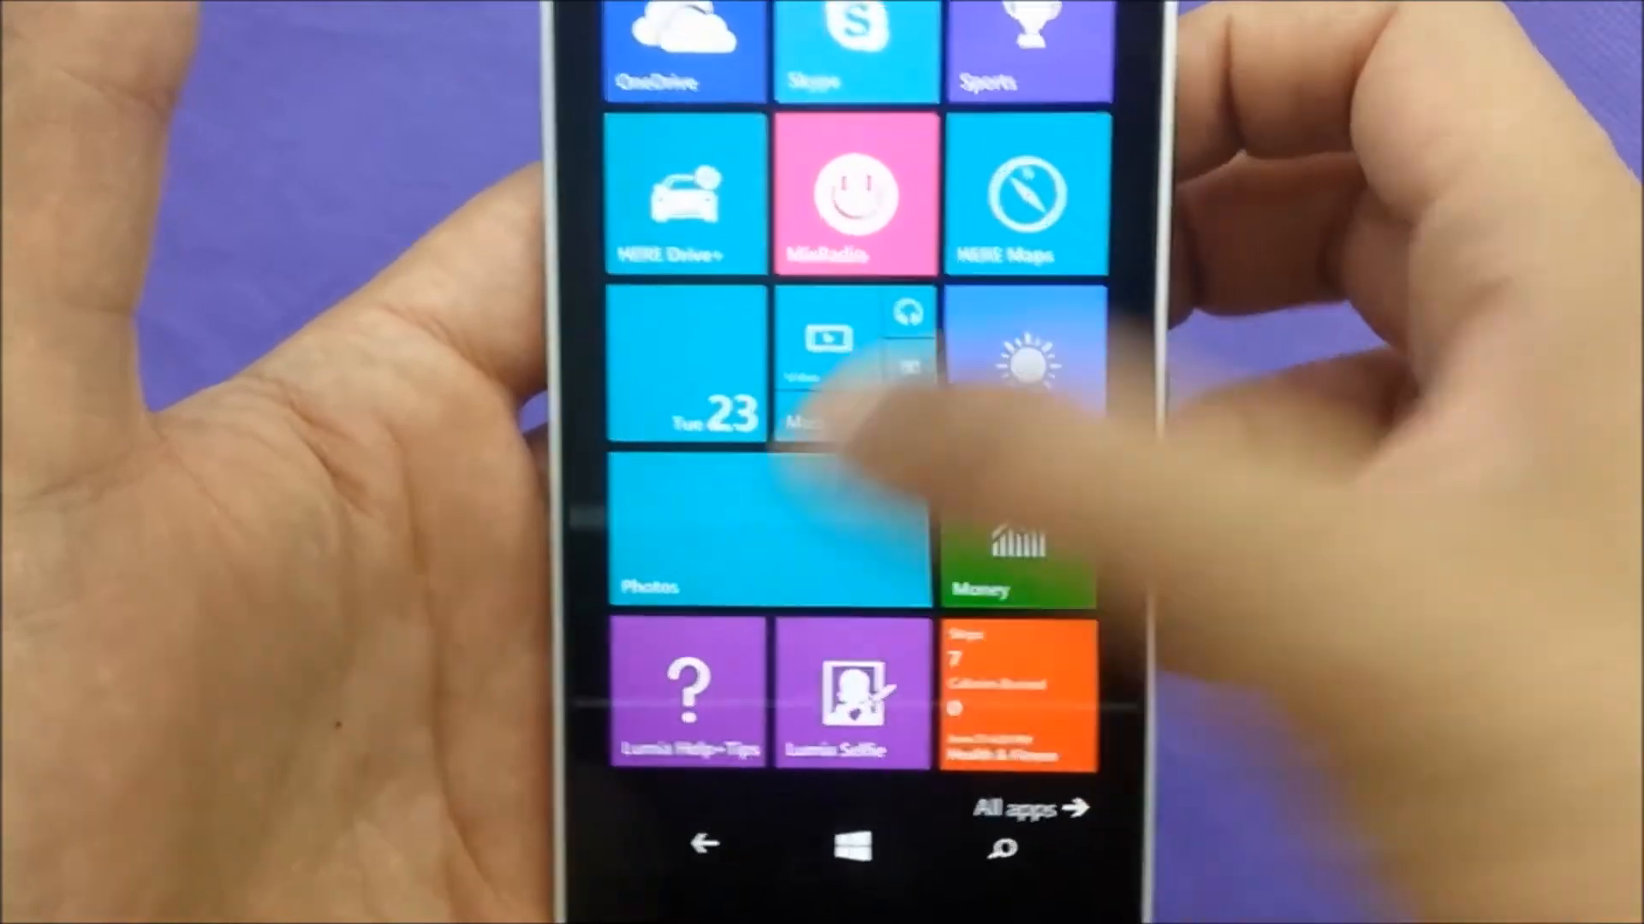
click(765, 524)
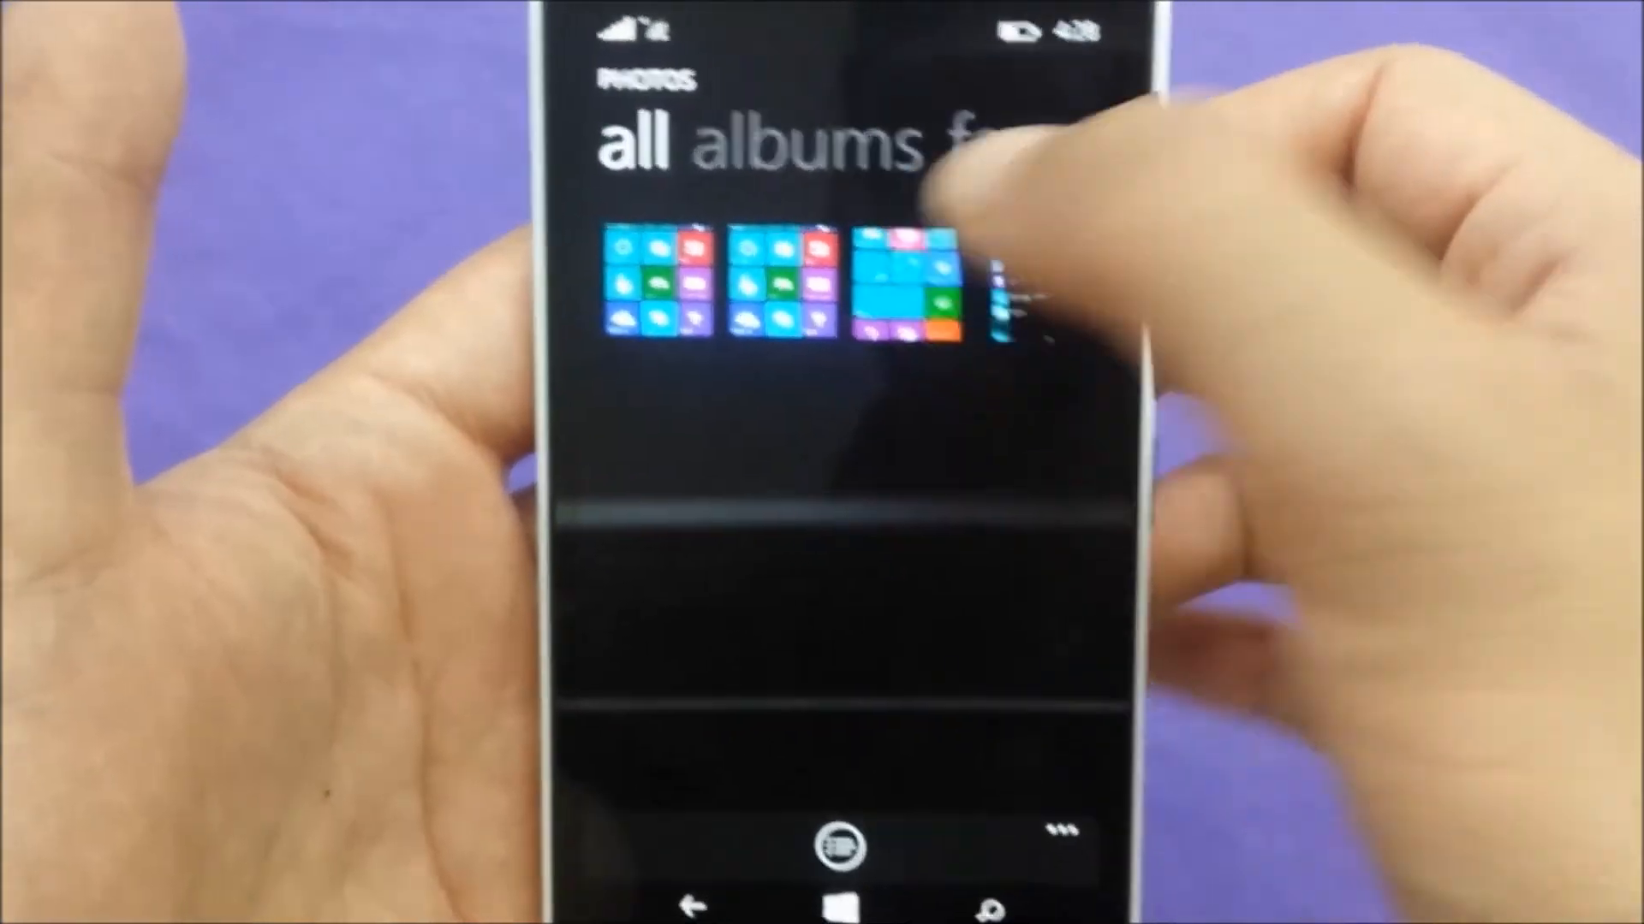